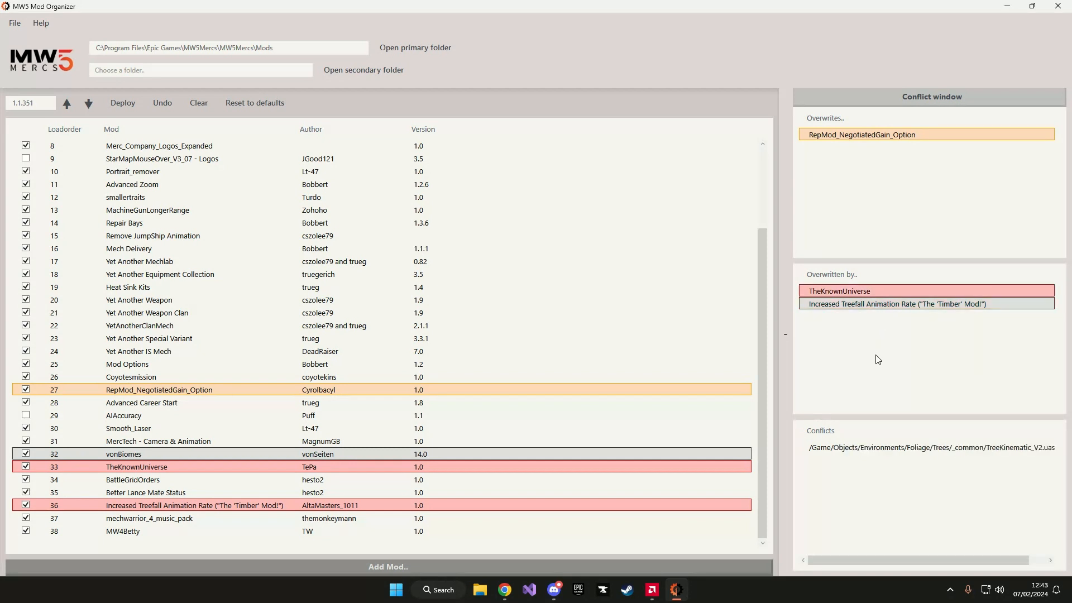
Step: Collapse the Conflict window so the 38-mod load order spans the full width
left_click(784, 334)
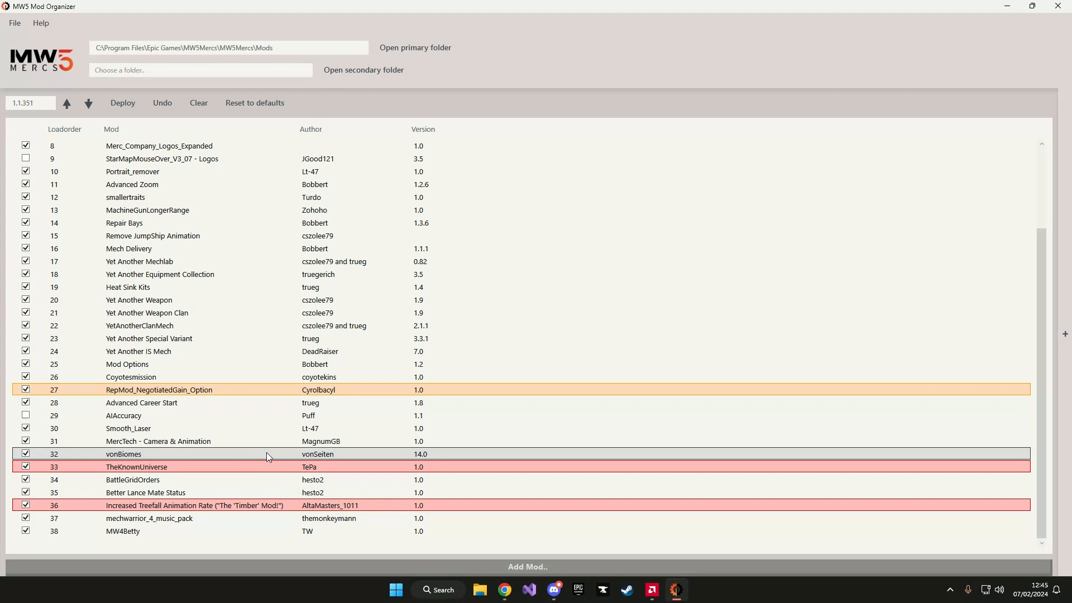
mouse_move(193, 457)
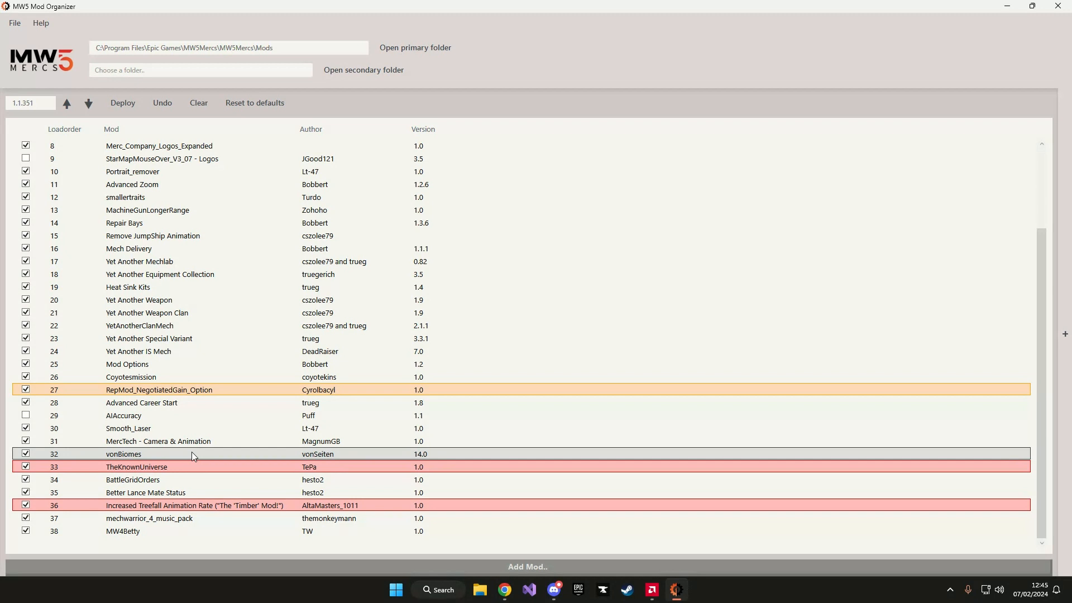
mouse_move(169, 456)
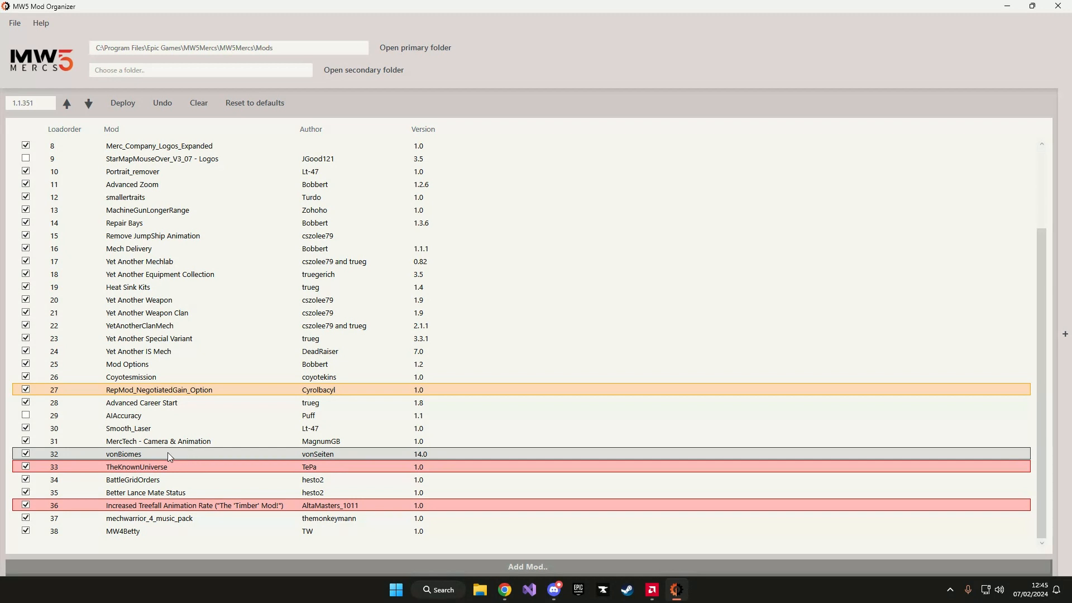
Step: Remove the old vonBiomes 14.0 mod and confirm deleting it from the Mods folder
right_click(169, 456)
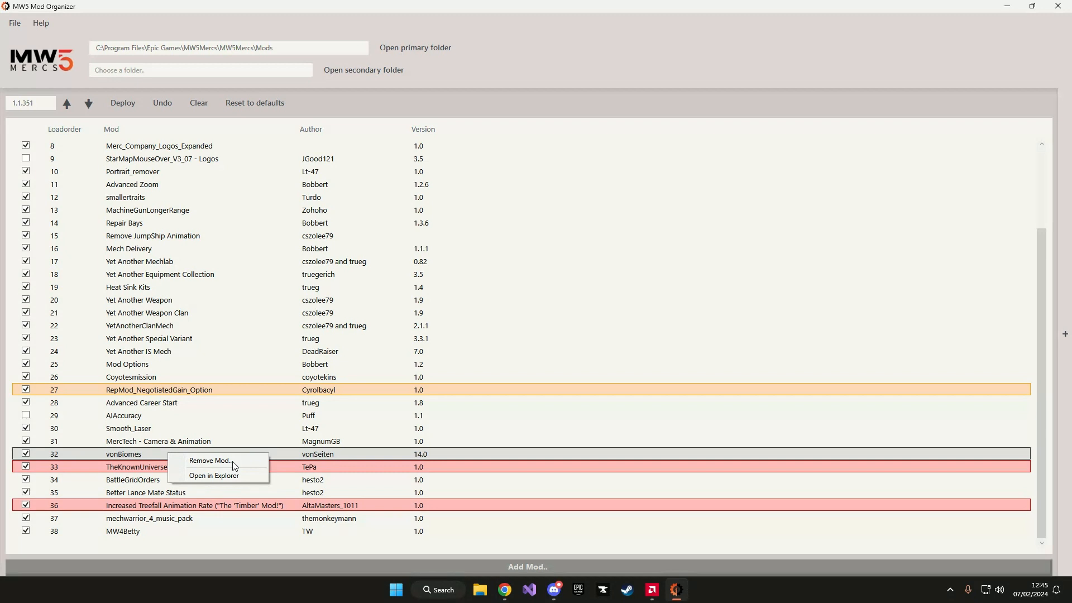
left_click(208, 461)
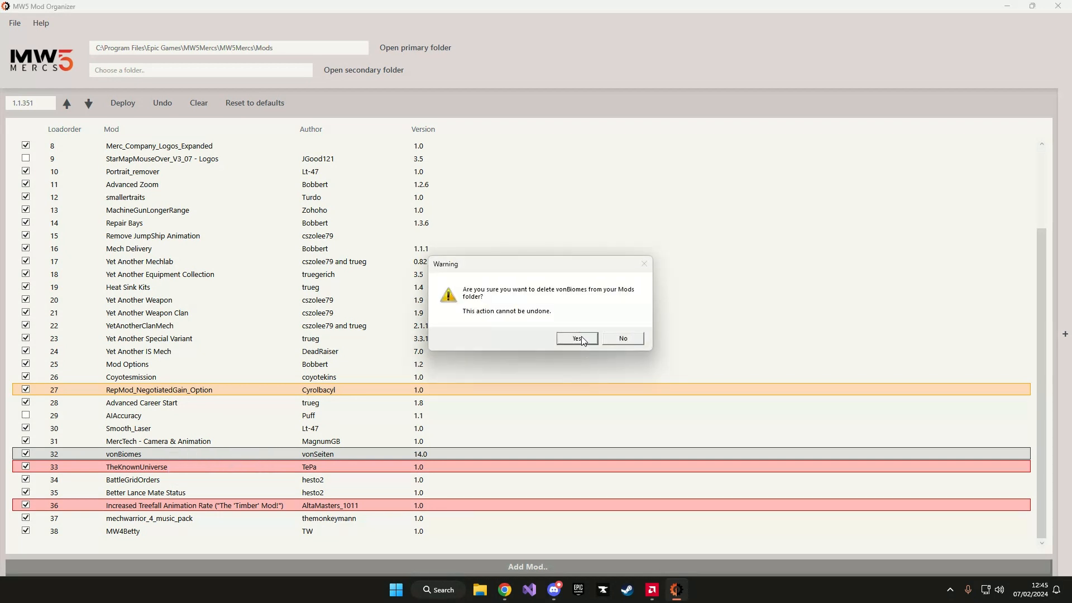
left_click(577, 337)
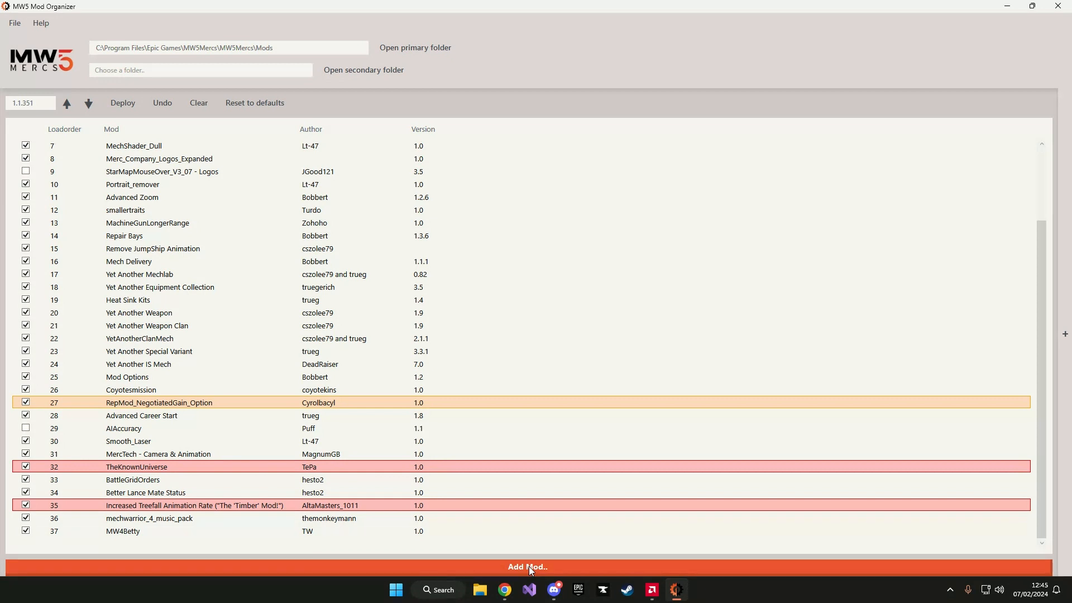
Step: Add the vonBiomes 15 HOTFIX zip from Downloads as a new mod at load order 32
left_click(526, 567)
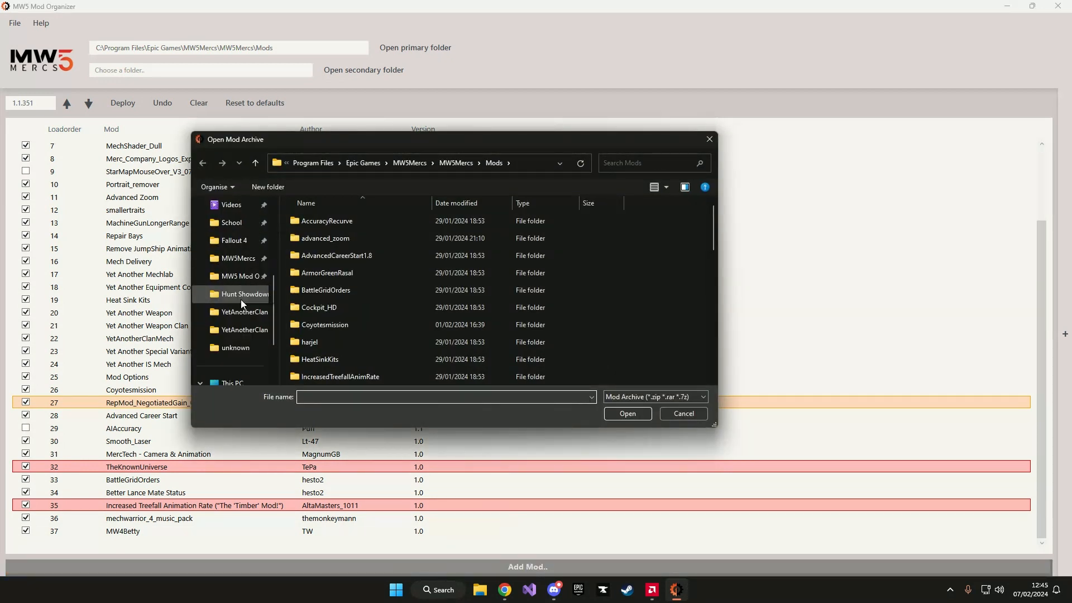
left_click(237, 298)
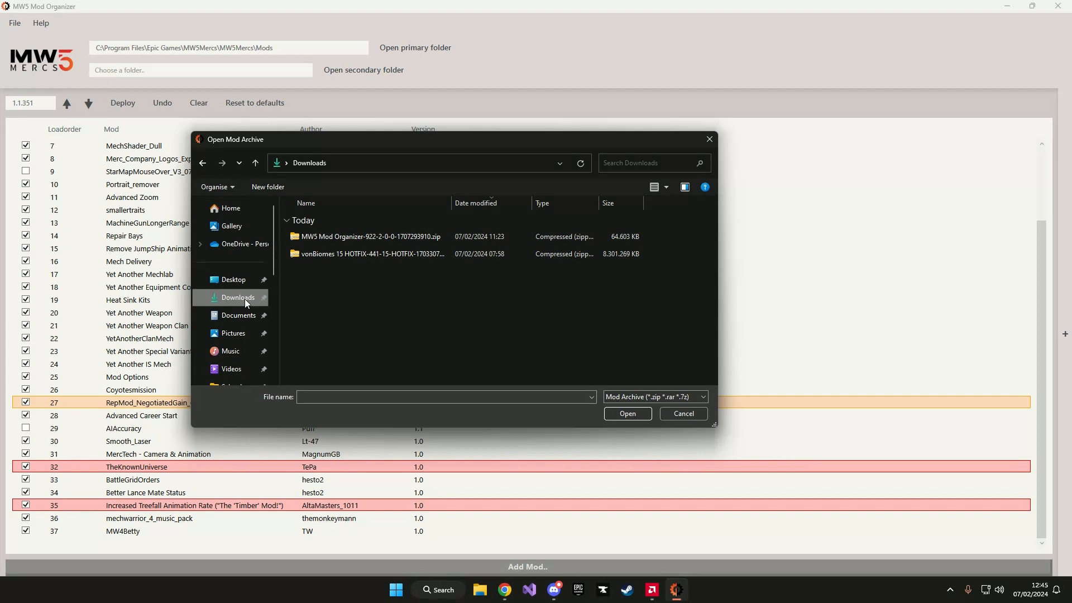
left_click(372, 254)
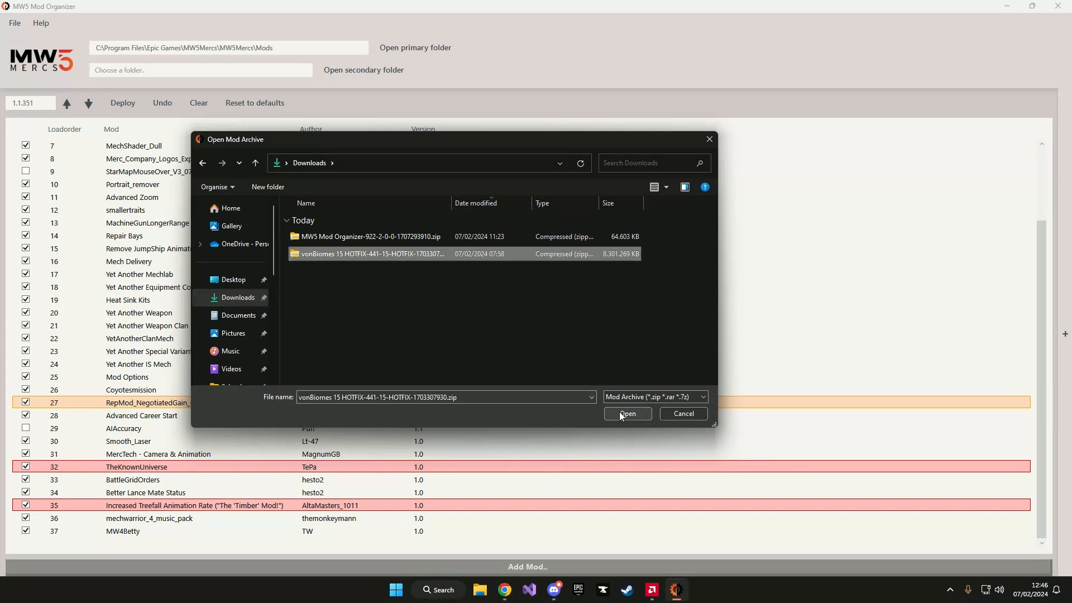
left_click(625, 413)
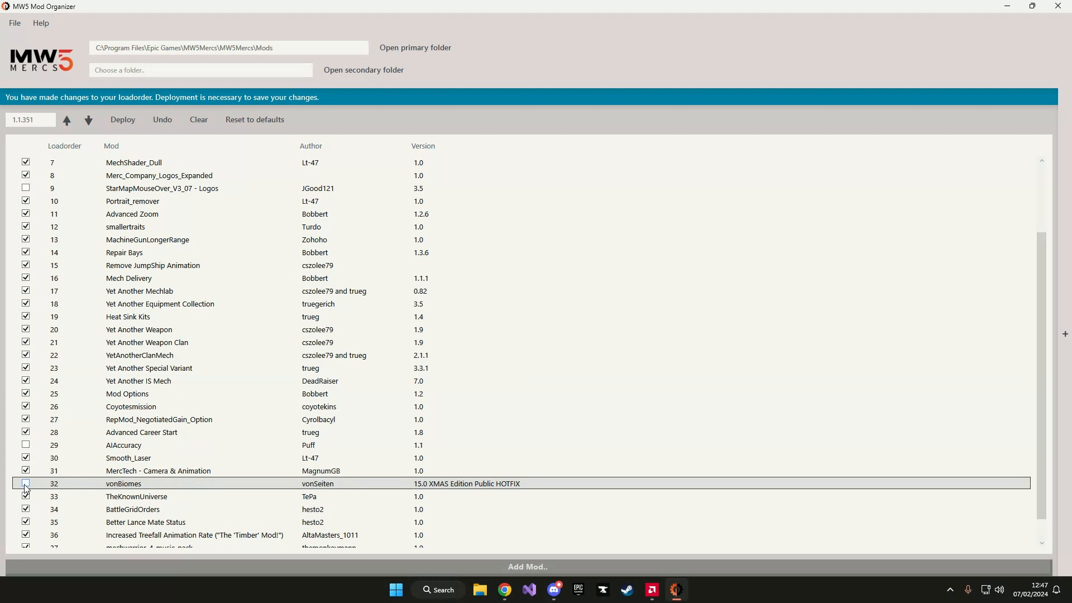
Step: Deploy the load order with vonBiomes 15.0 enabled and dismiss the success message
left_click(123, 119)
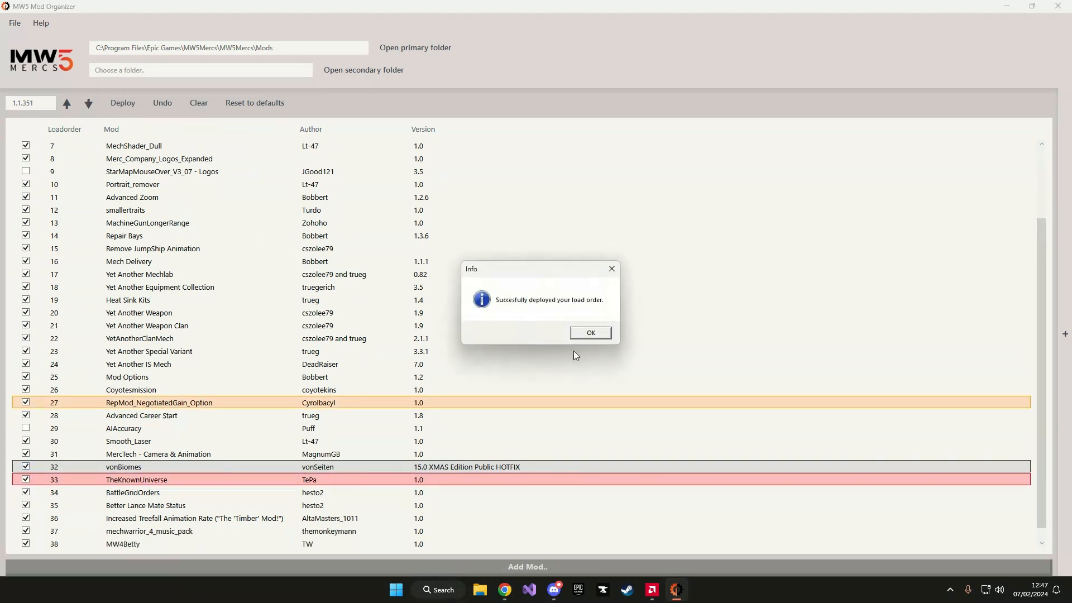
left_click(589, 333)
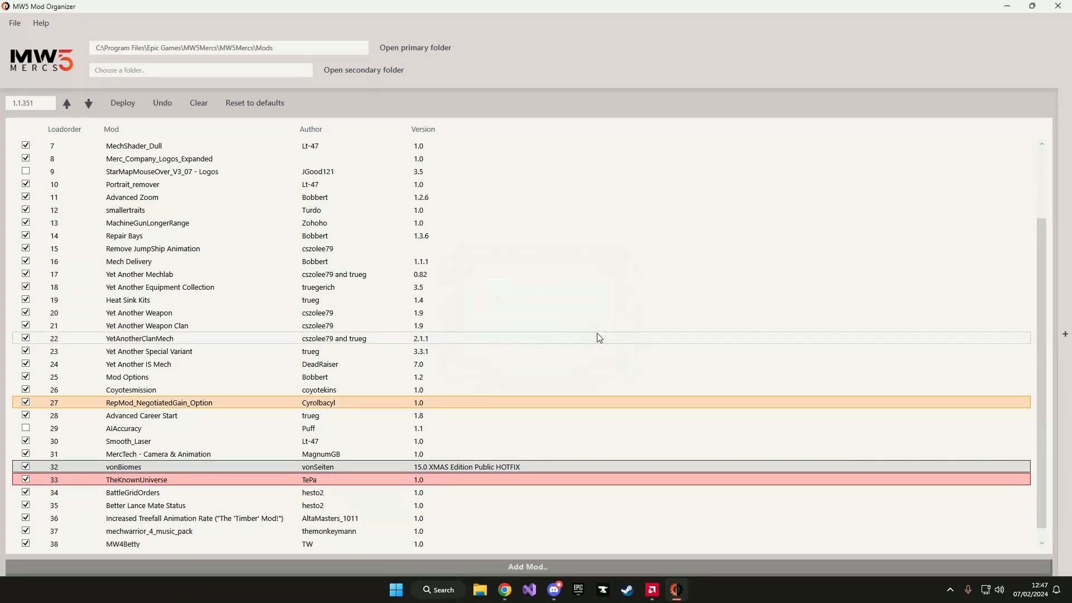
scroll("down", 3)
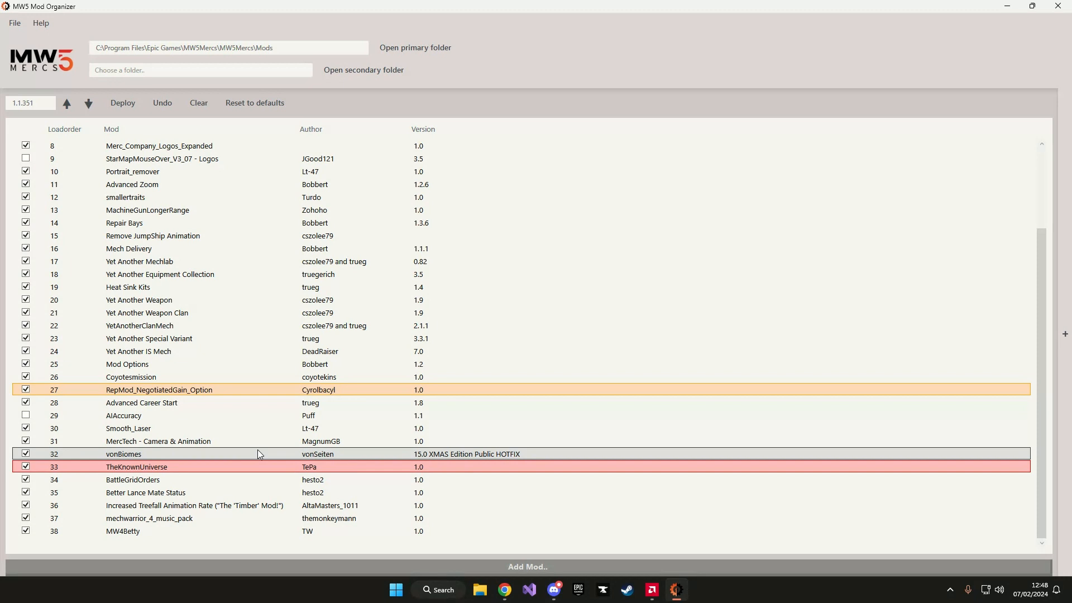